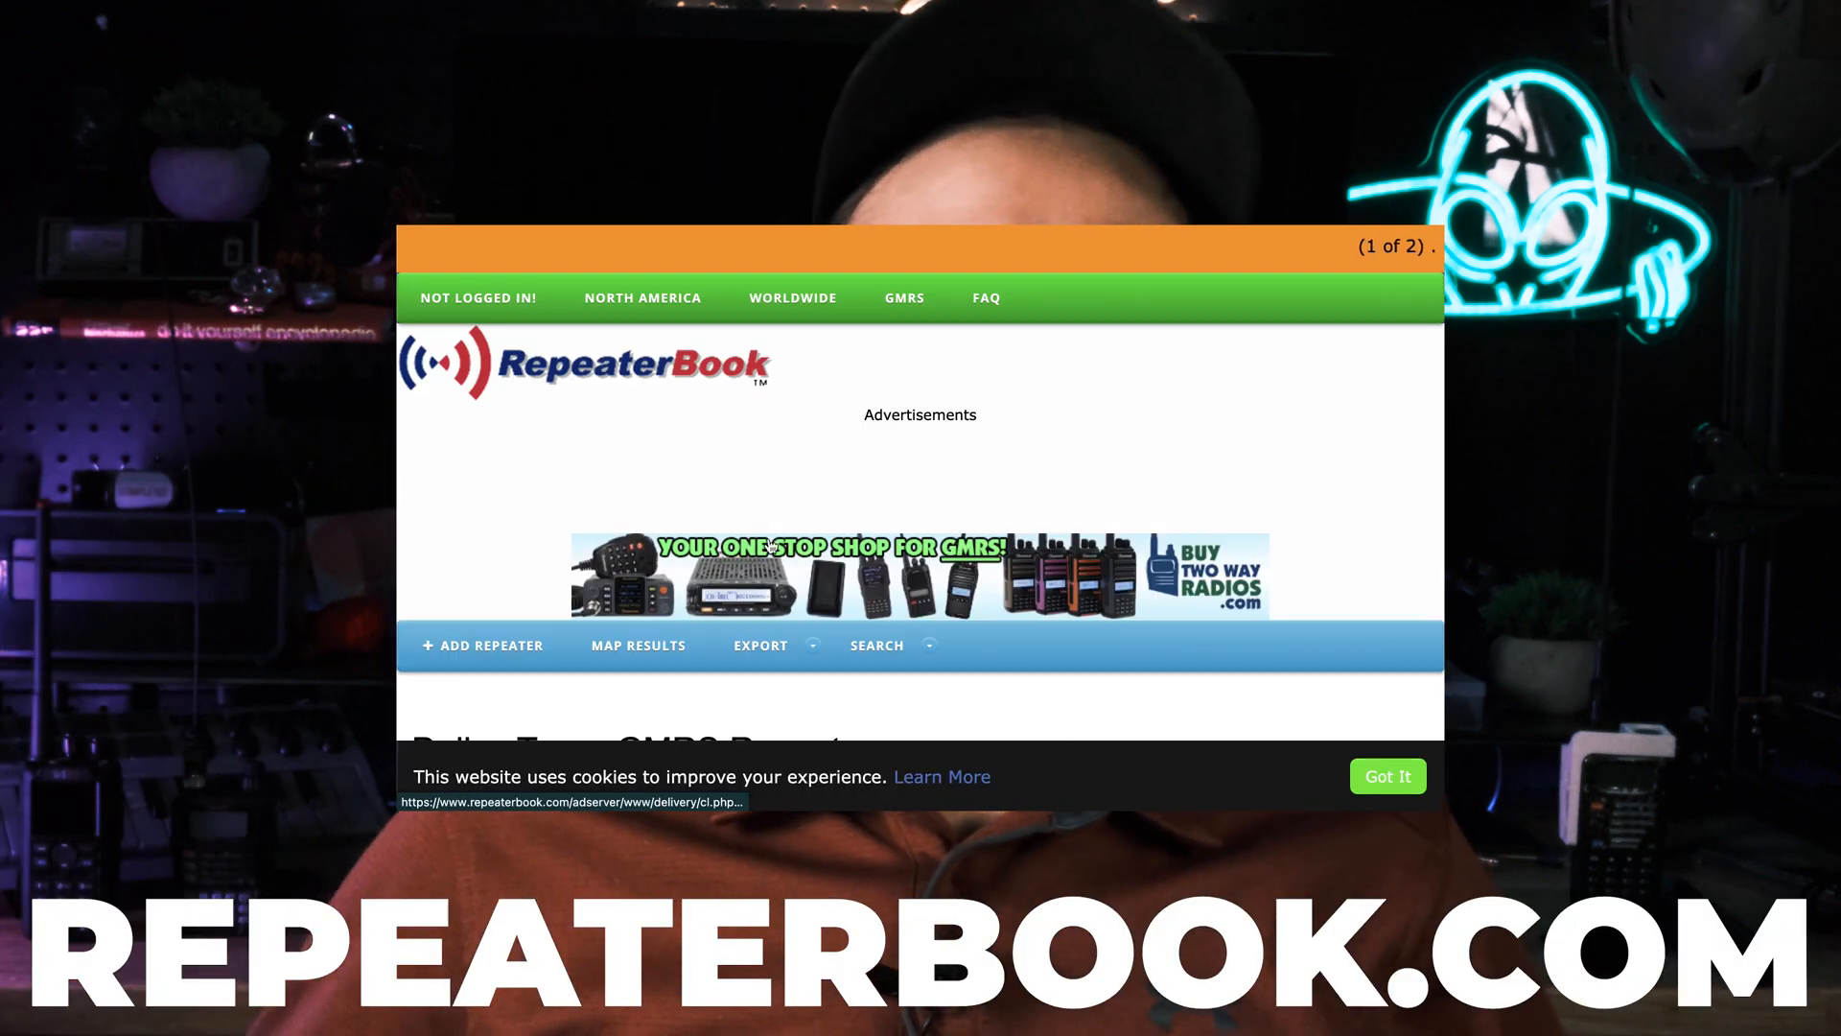
Map the Dallas GMRS results and open the 462.725 repeater WRKM797's detail page.
scroll(down, 3)
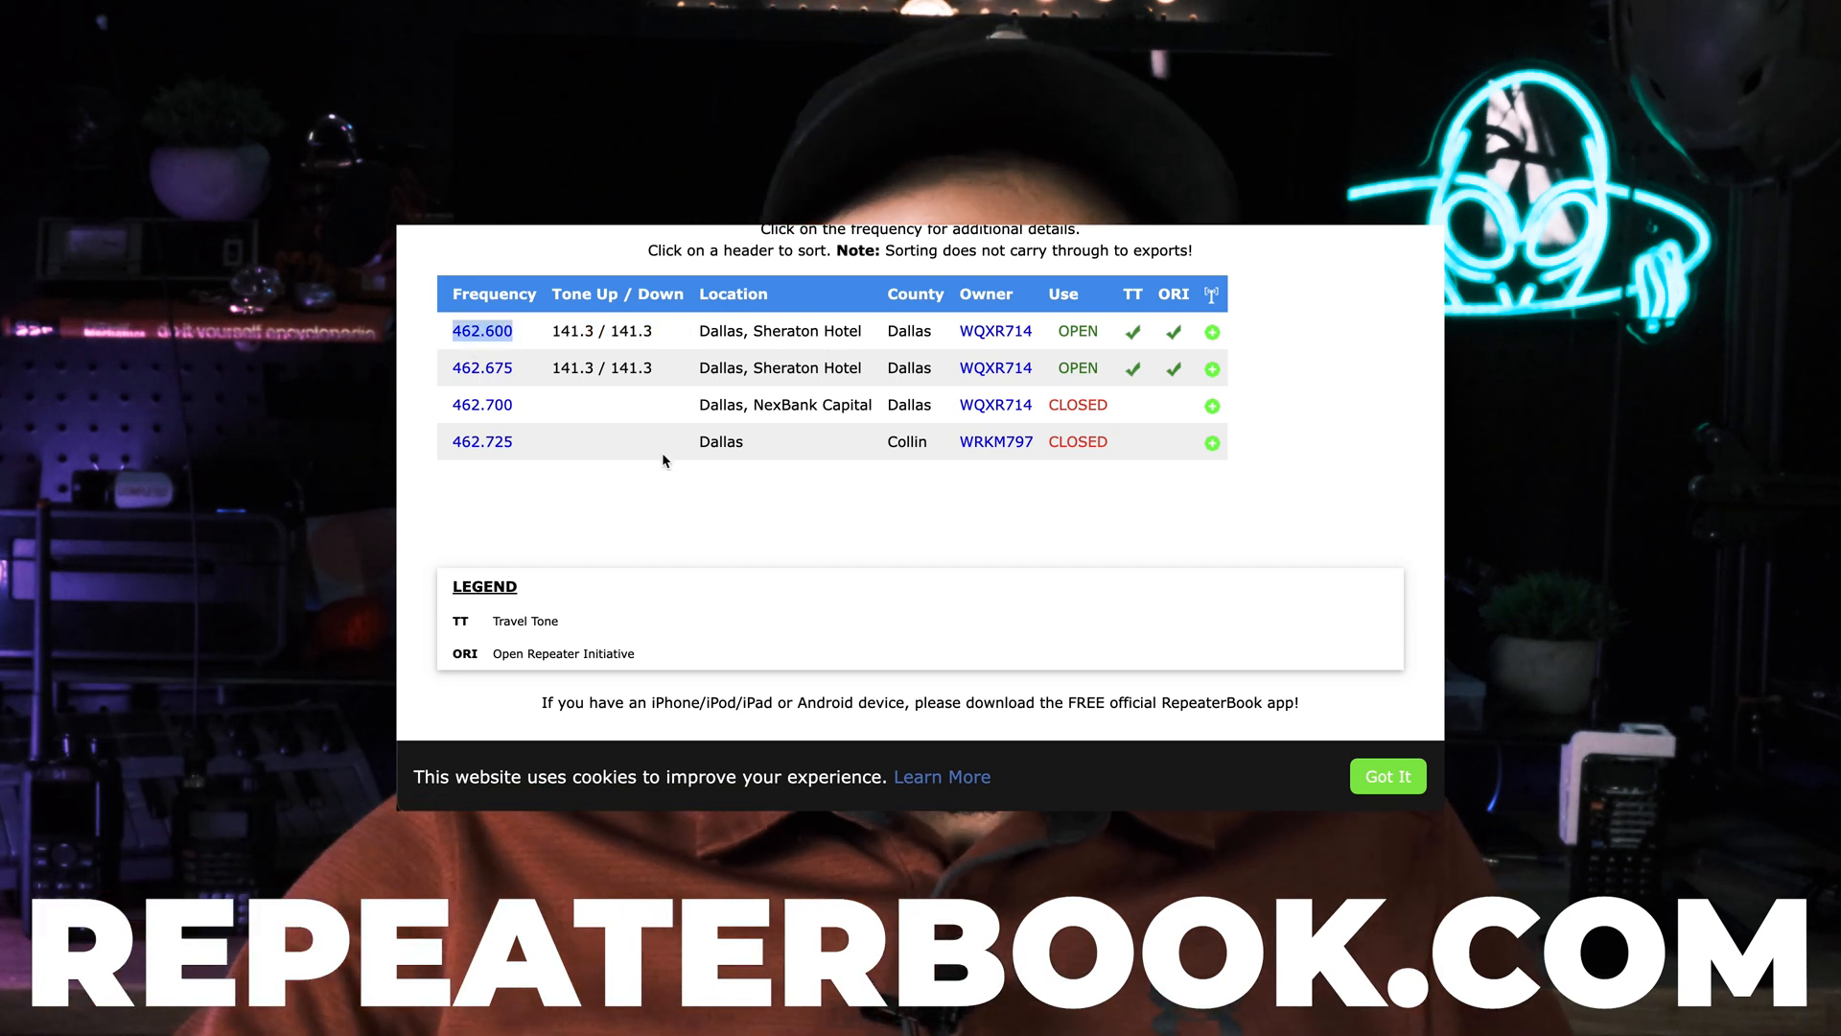
scroll(up, 3)
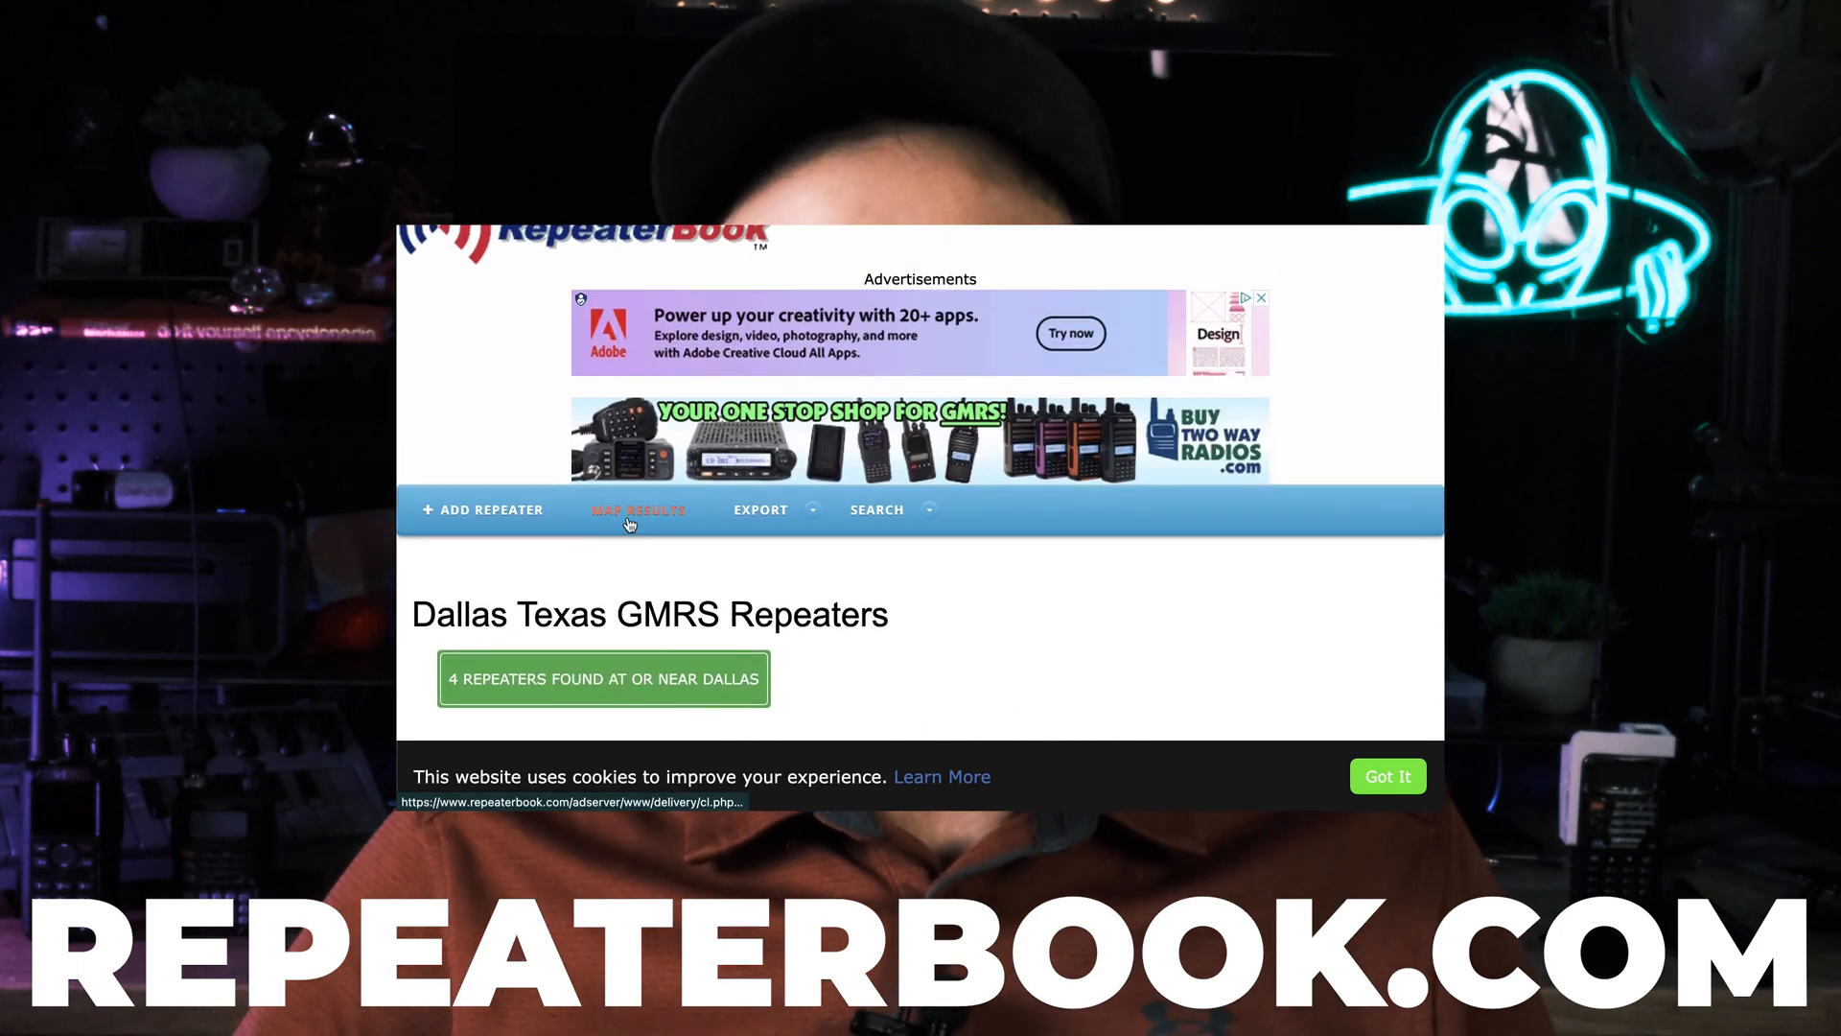
scroll(up, 3)
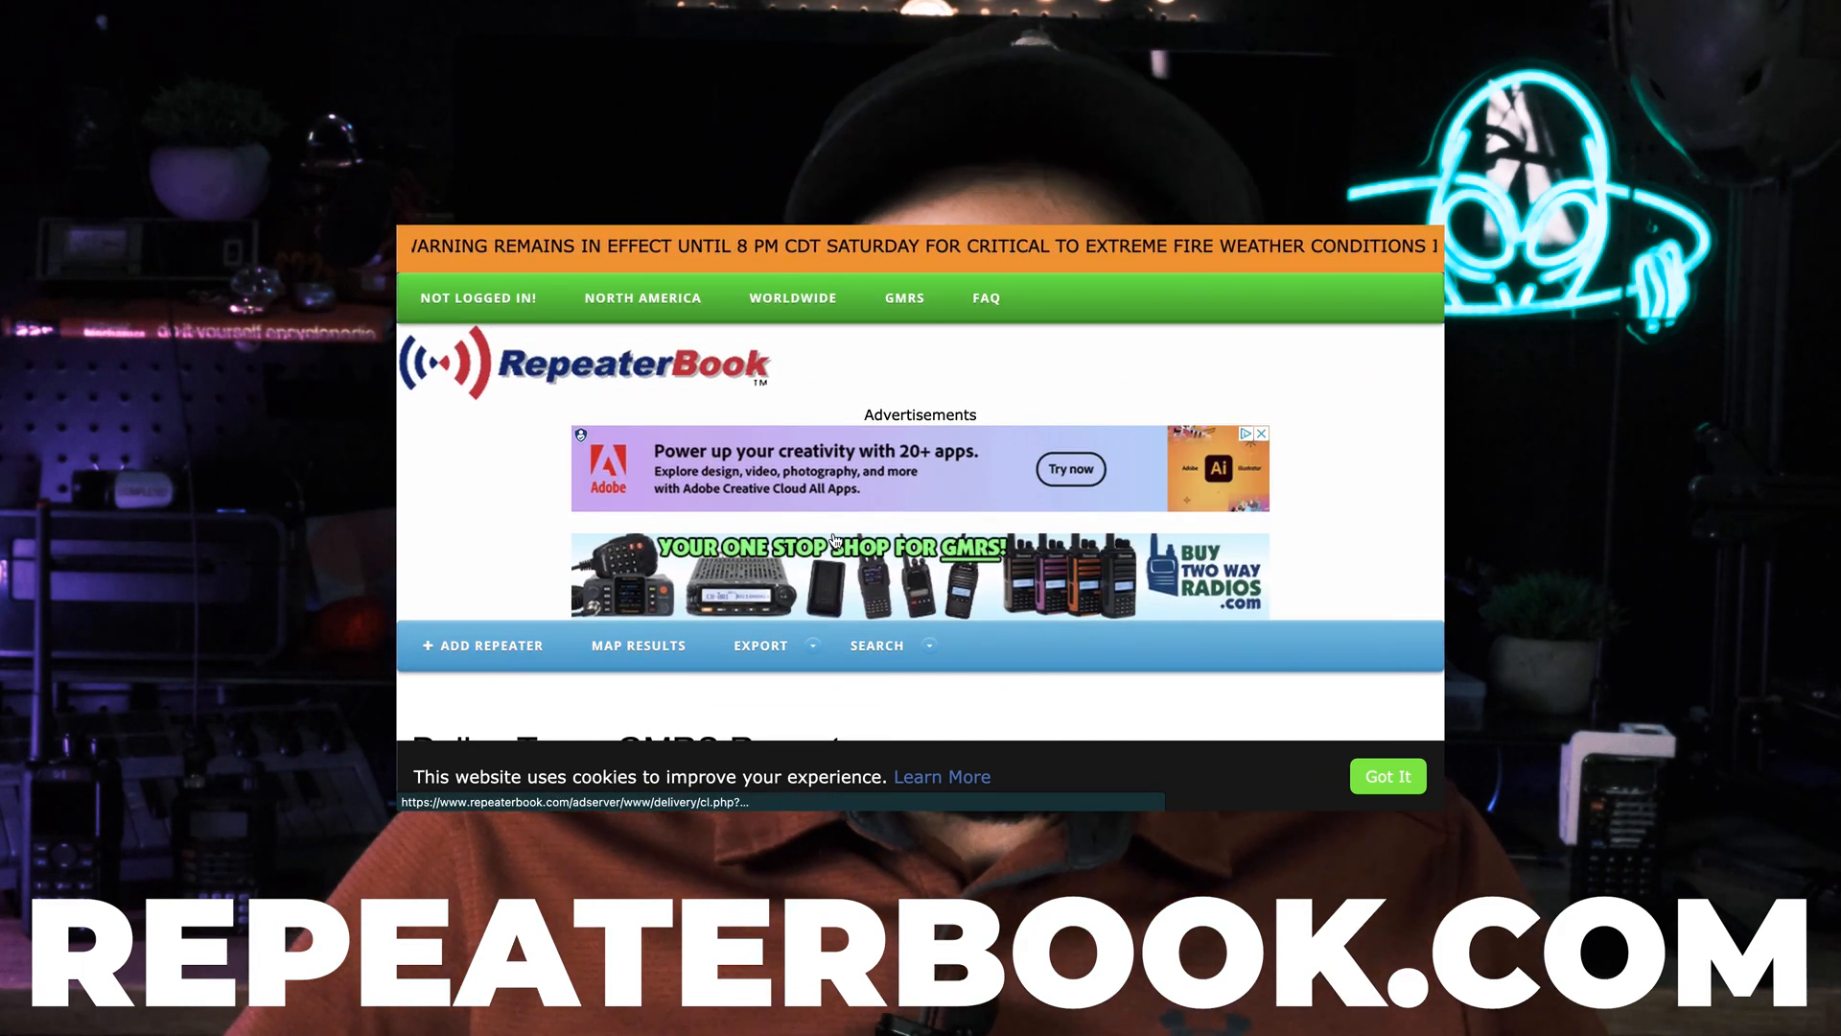
click(638, 645)
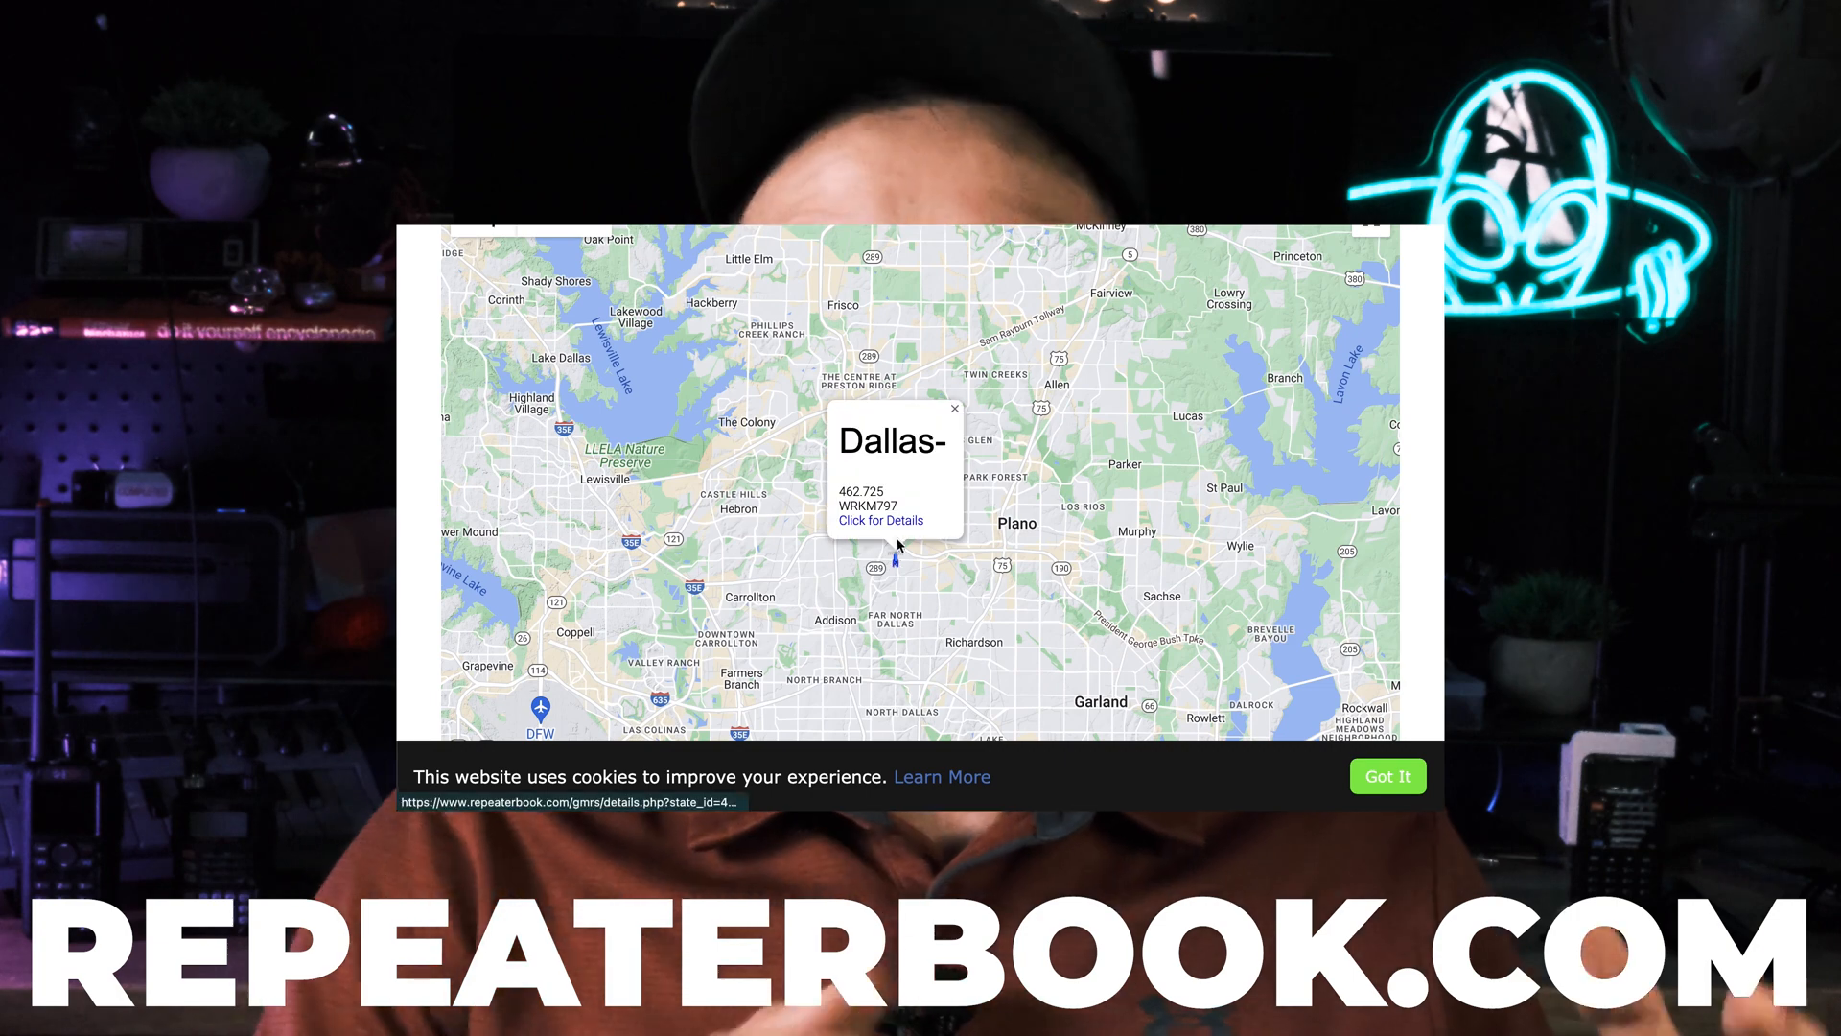
click(879, 520)
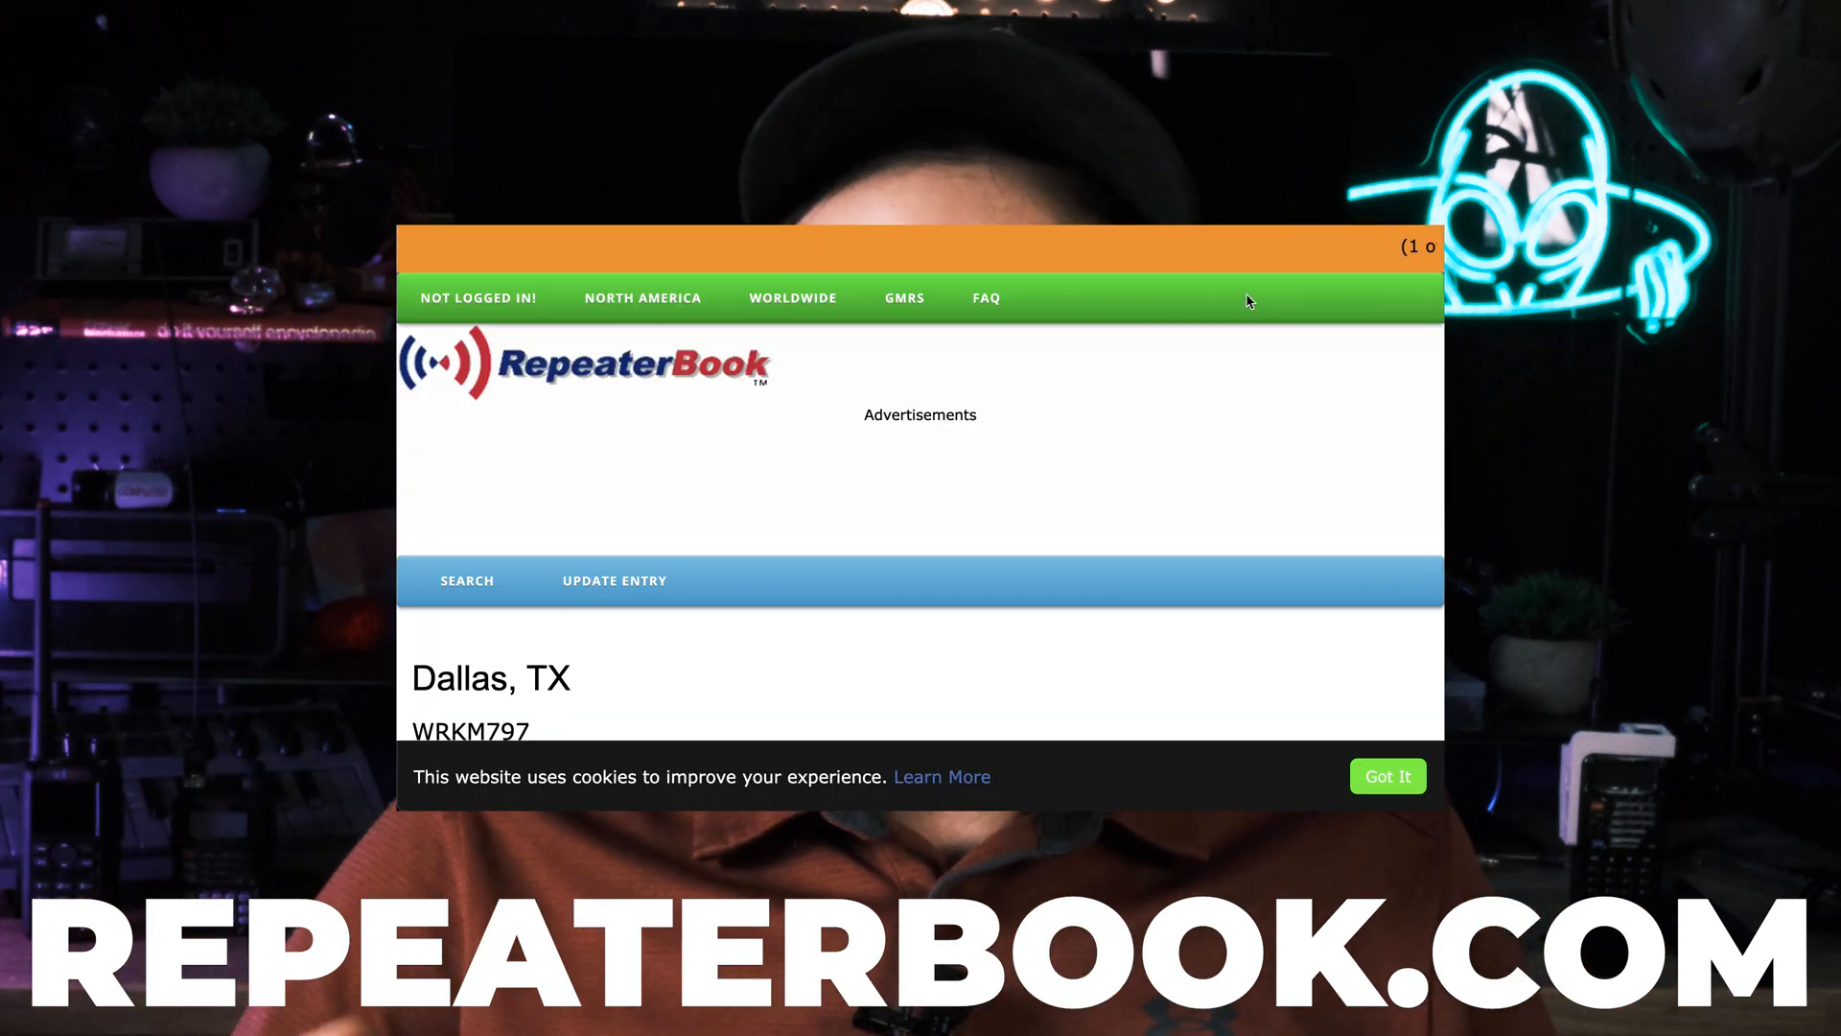
scroll(down, 3)
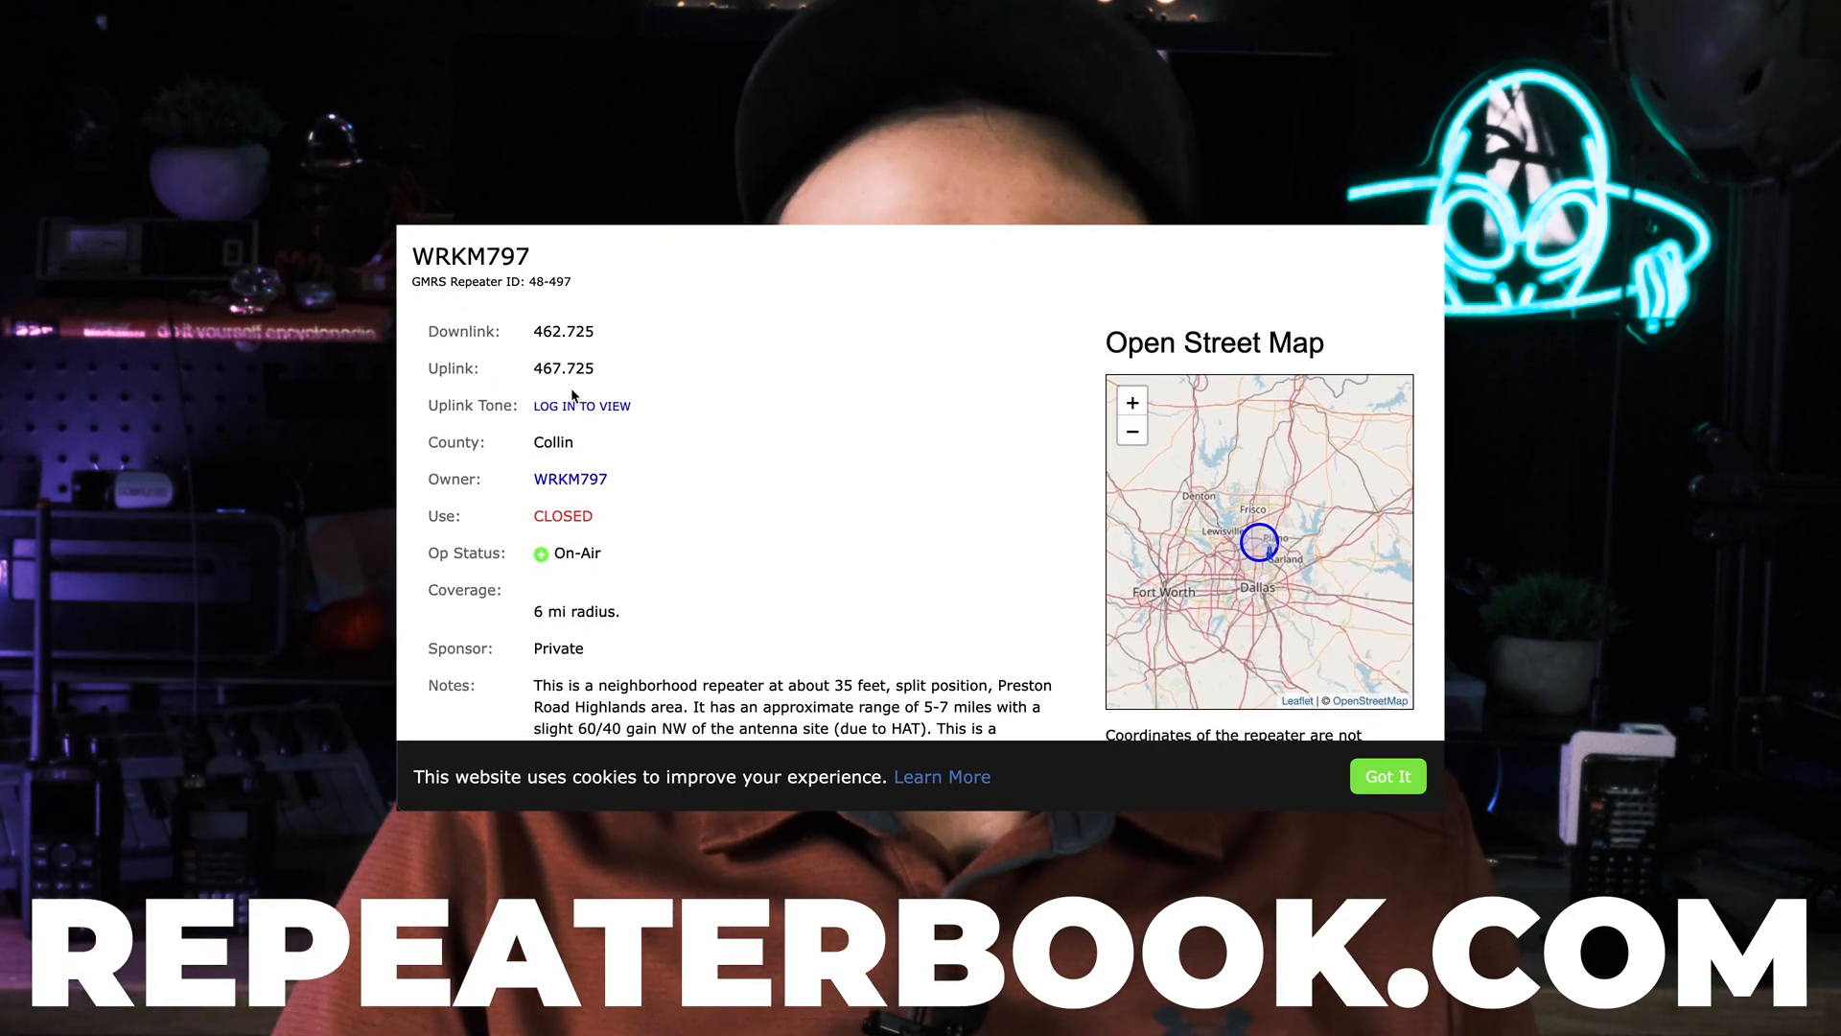
scroll(down, 3)
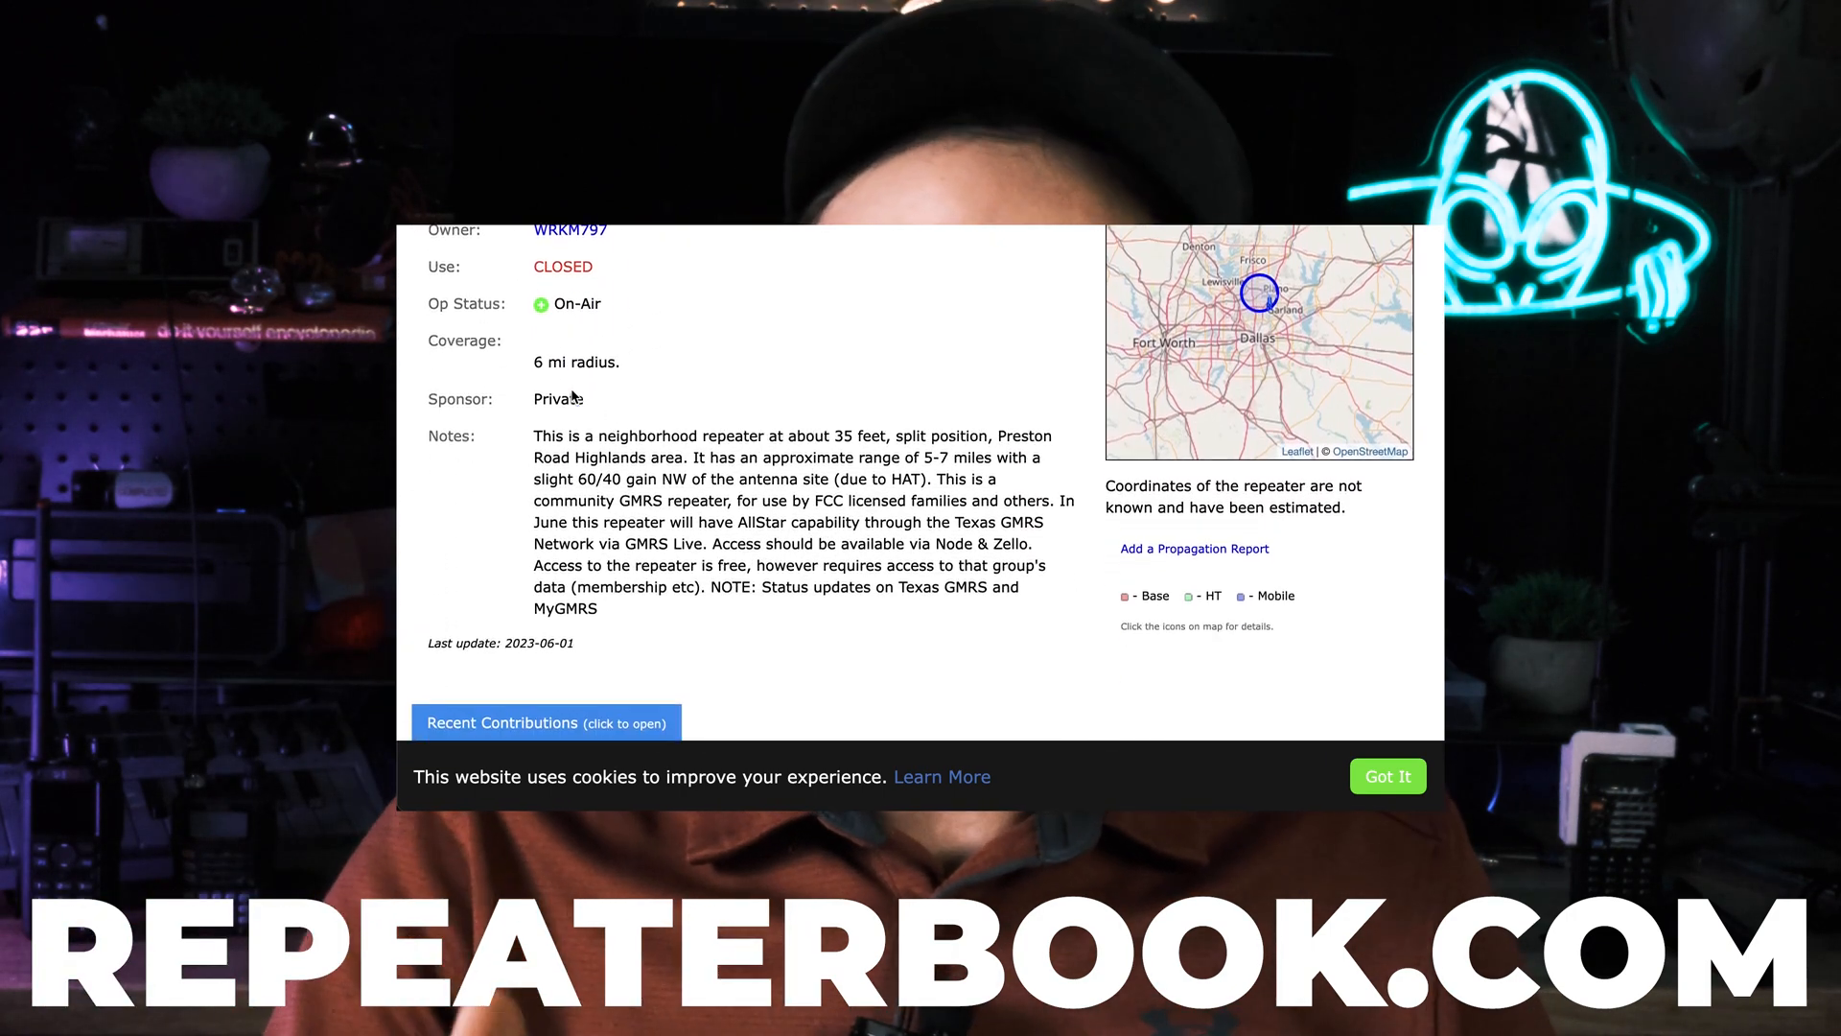